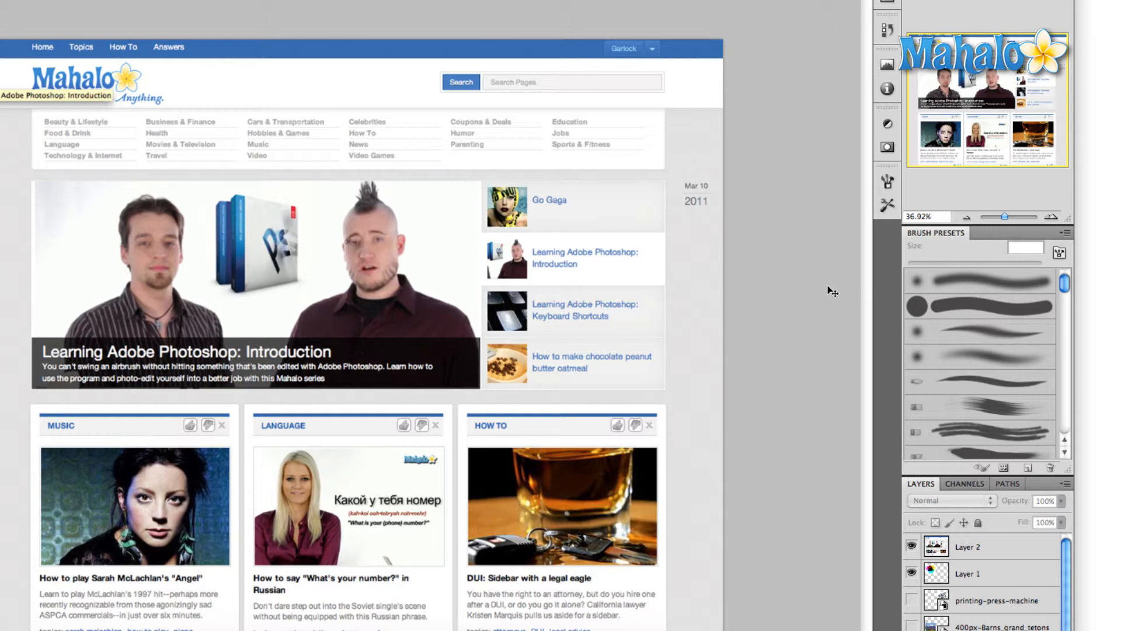
Toggle layer visibility to hide the ink cartridge photo and show the CMY circles diagram.
click(967, 573)
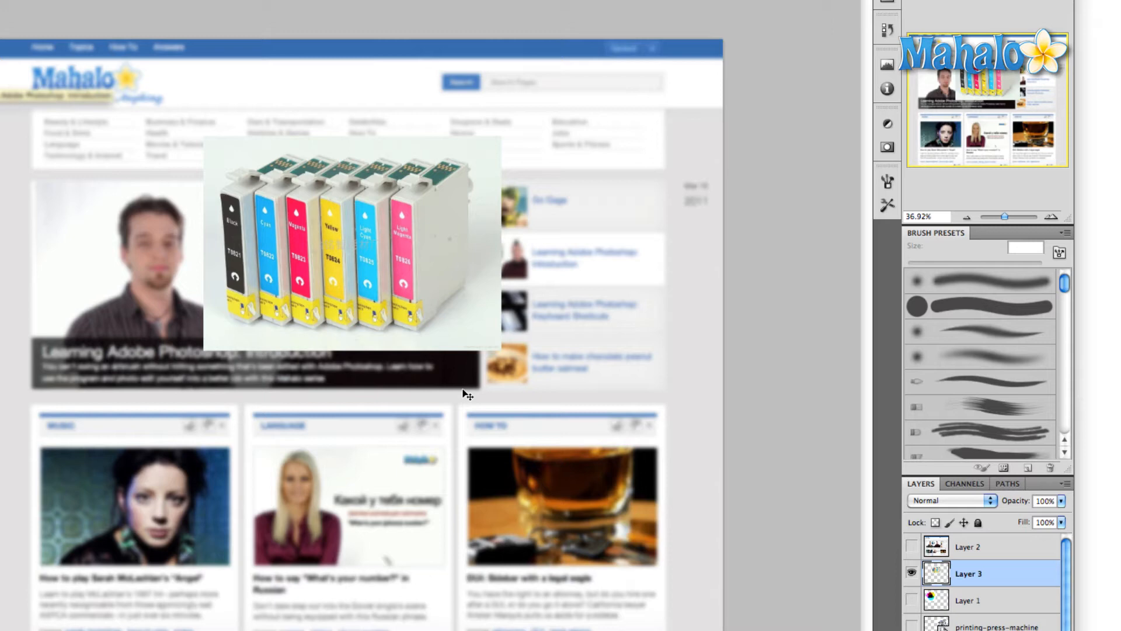
mouse_move(400, 275)
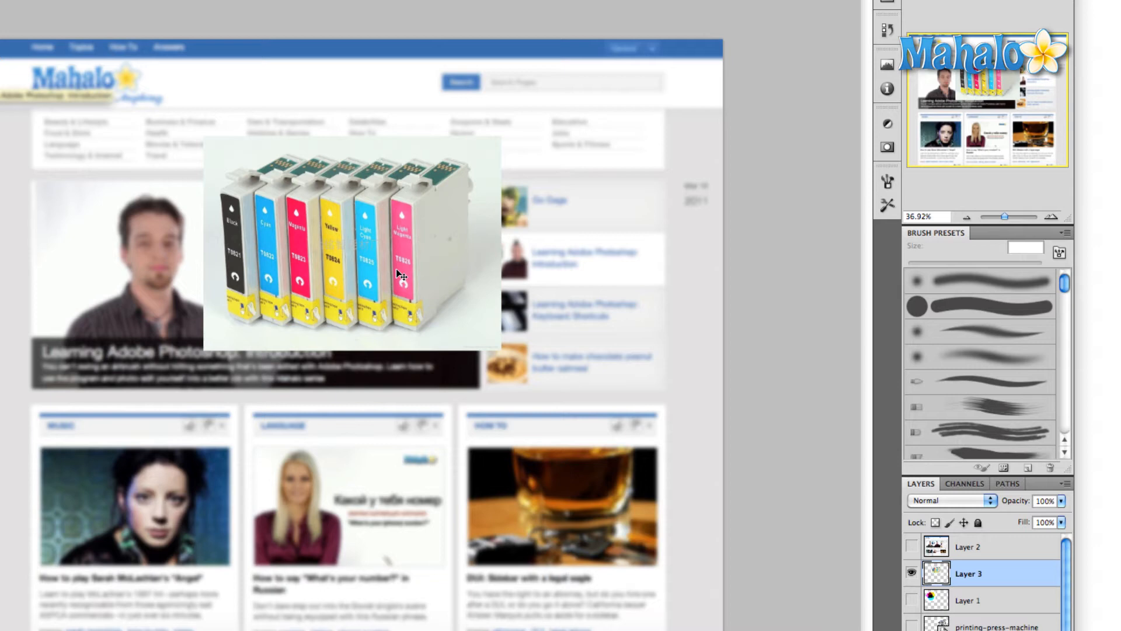
mouse_move(921, 589)
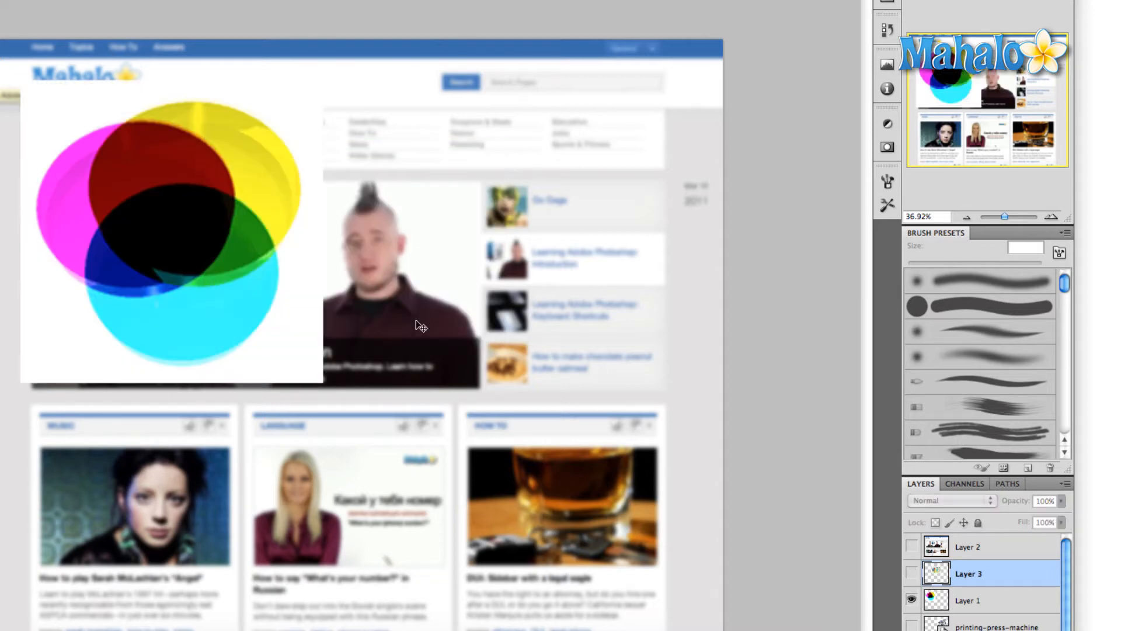
mouse_move(99, 261)
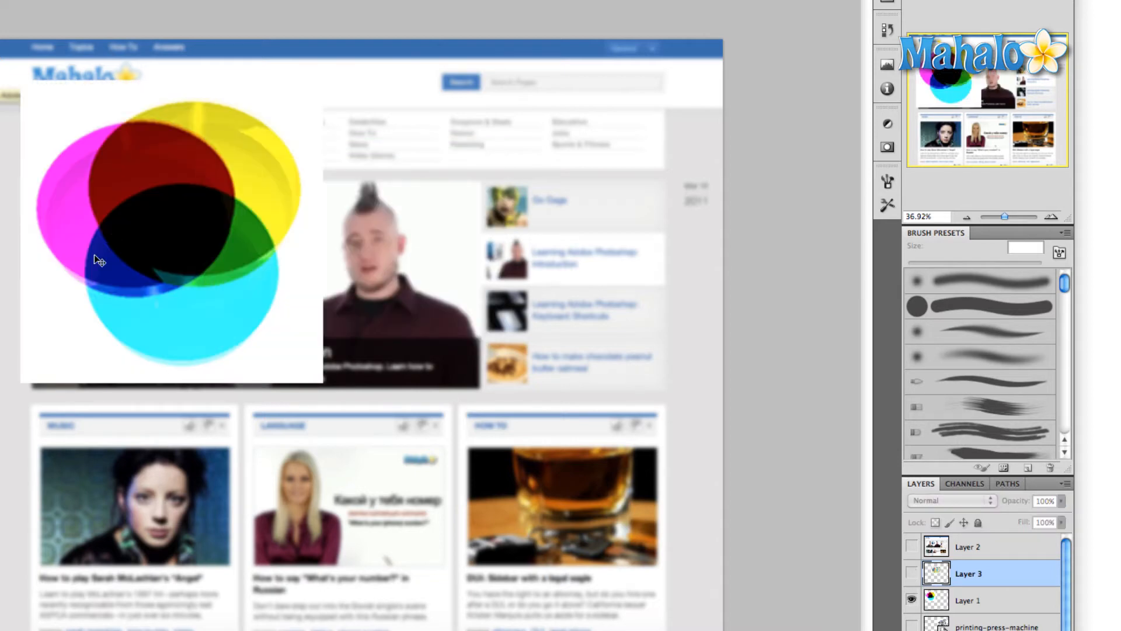
mouse_move(600, 261)
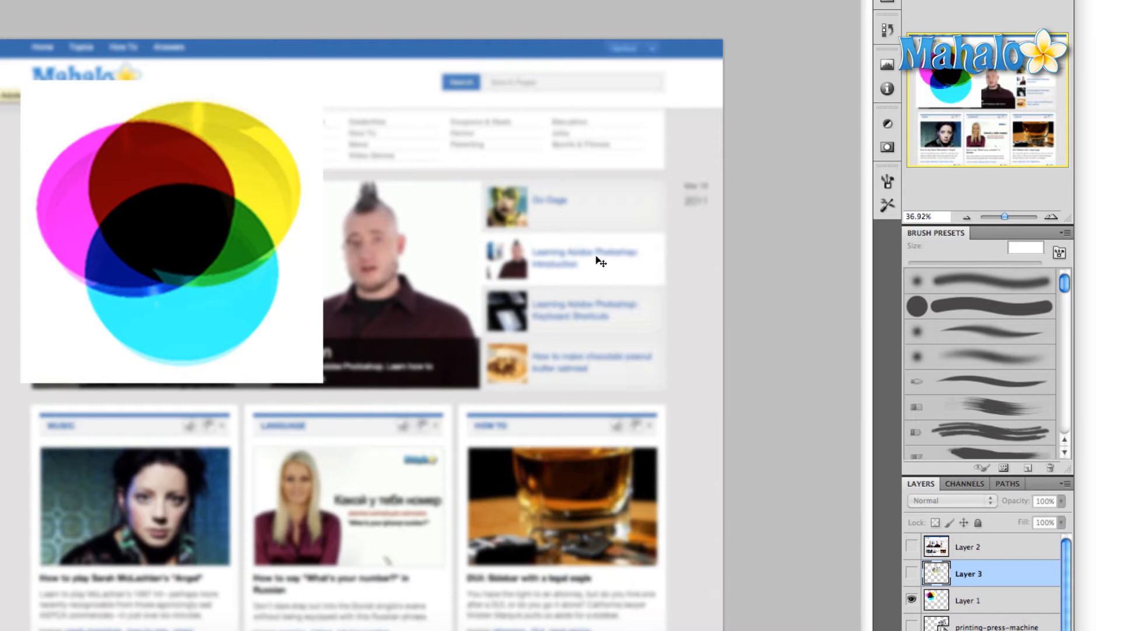
mouse_move(357, 318)
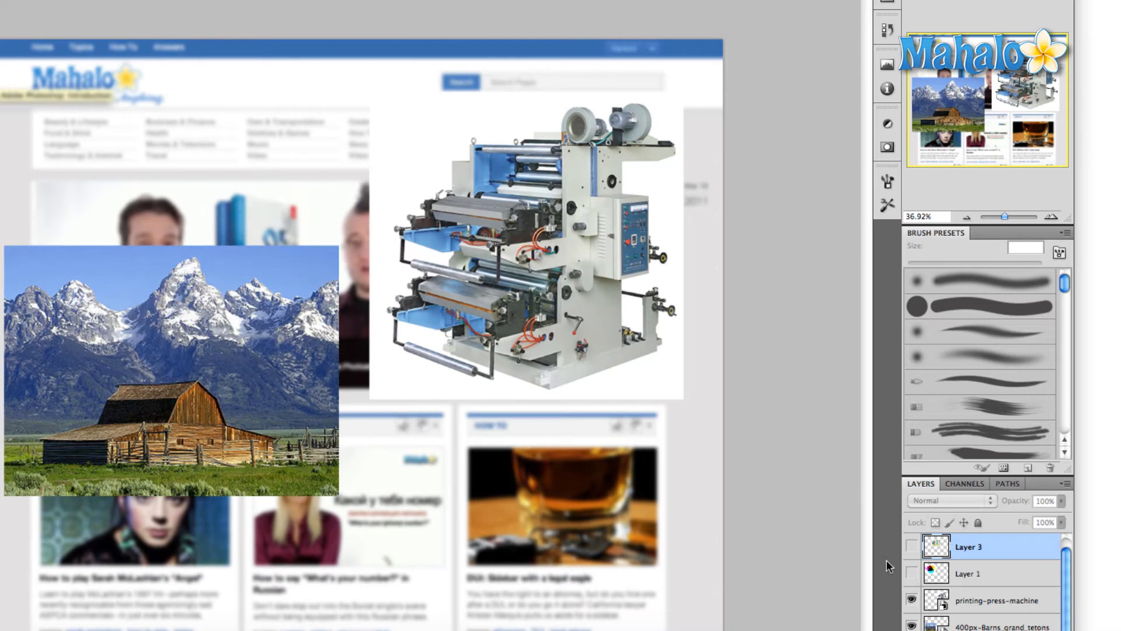
Hide the printing-press-machine layer and show the barn photo's cyan, magenta and yellow separation layer.
click(913, 600)
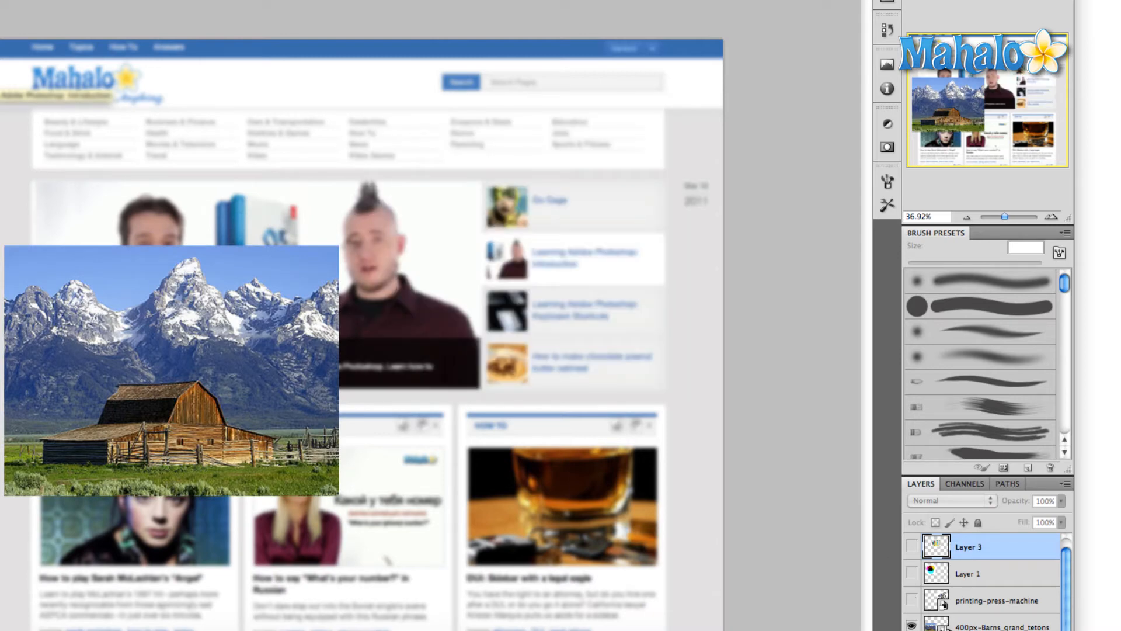
click(912, 619)
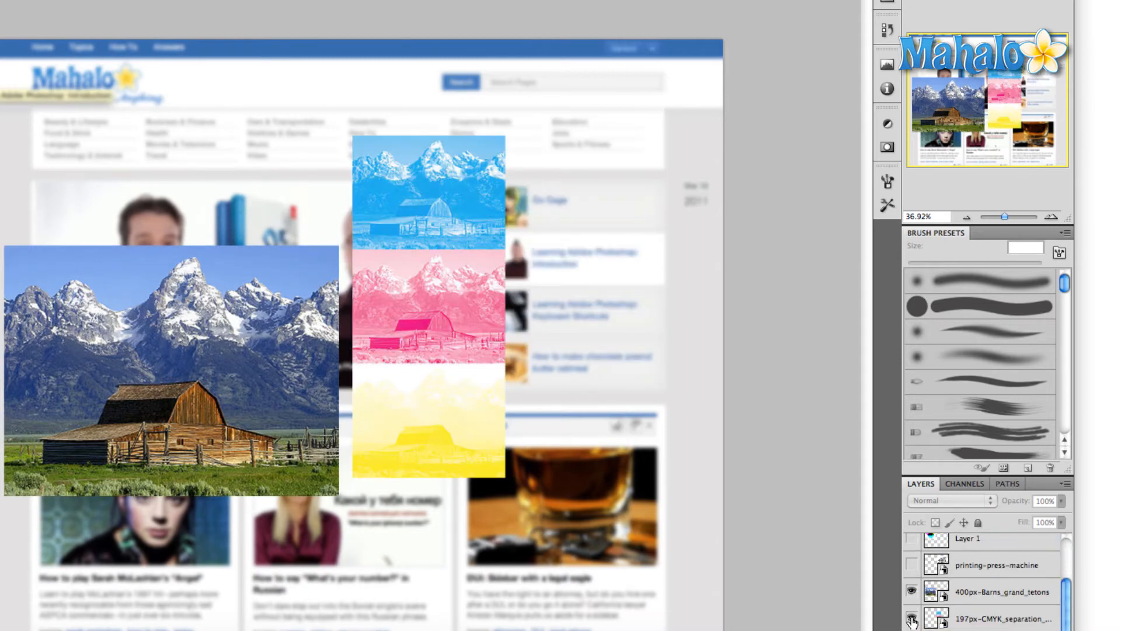
click(914, 618)
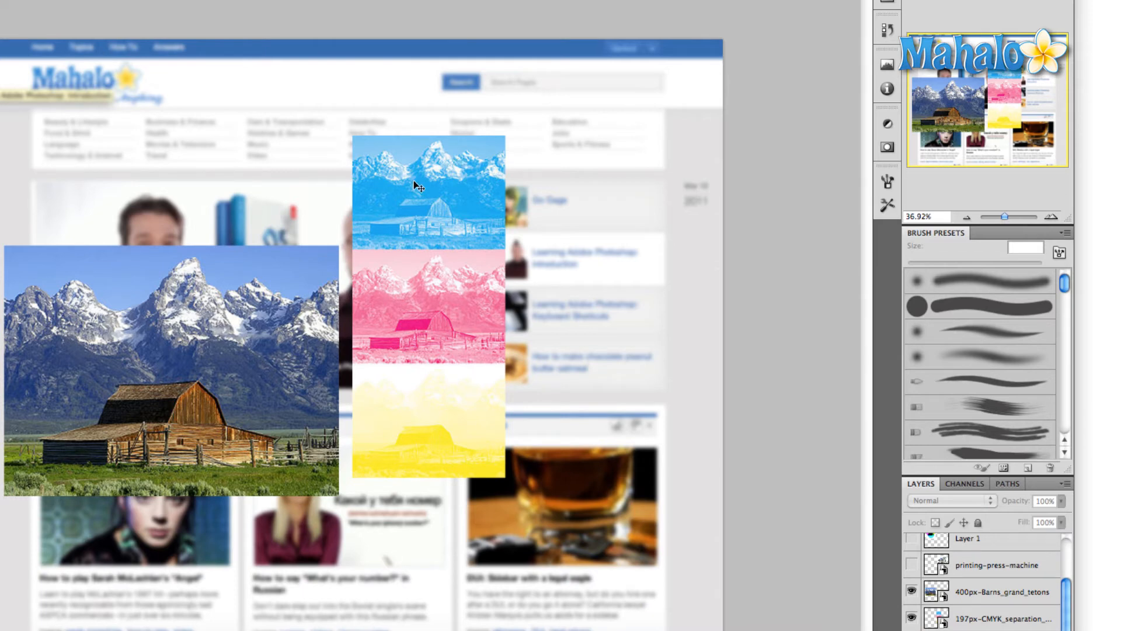
mouse_move(516, 258)
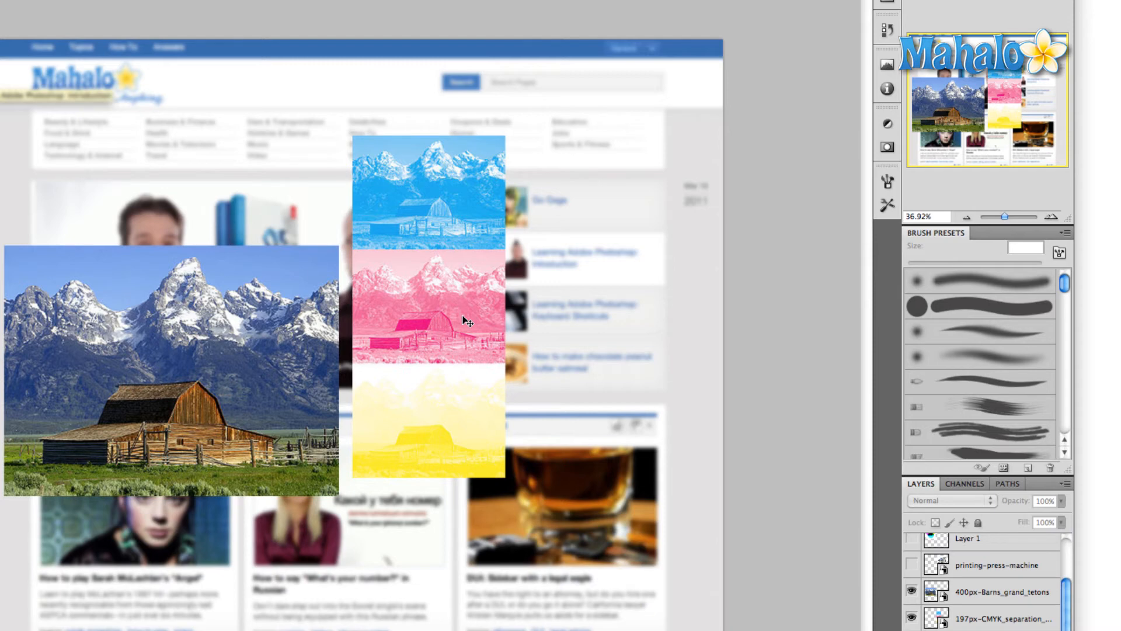
mouse_move(189, 290)
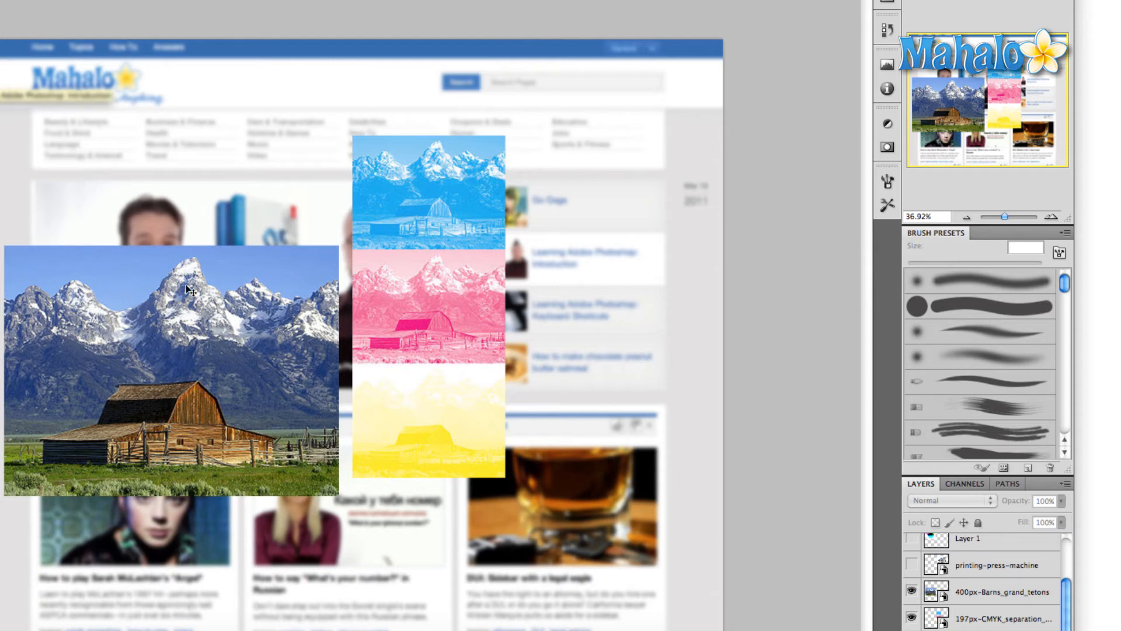
mouse_move(422, 443)
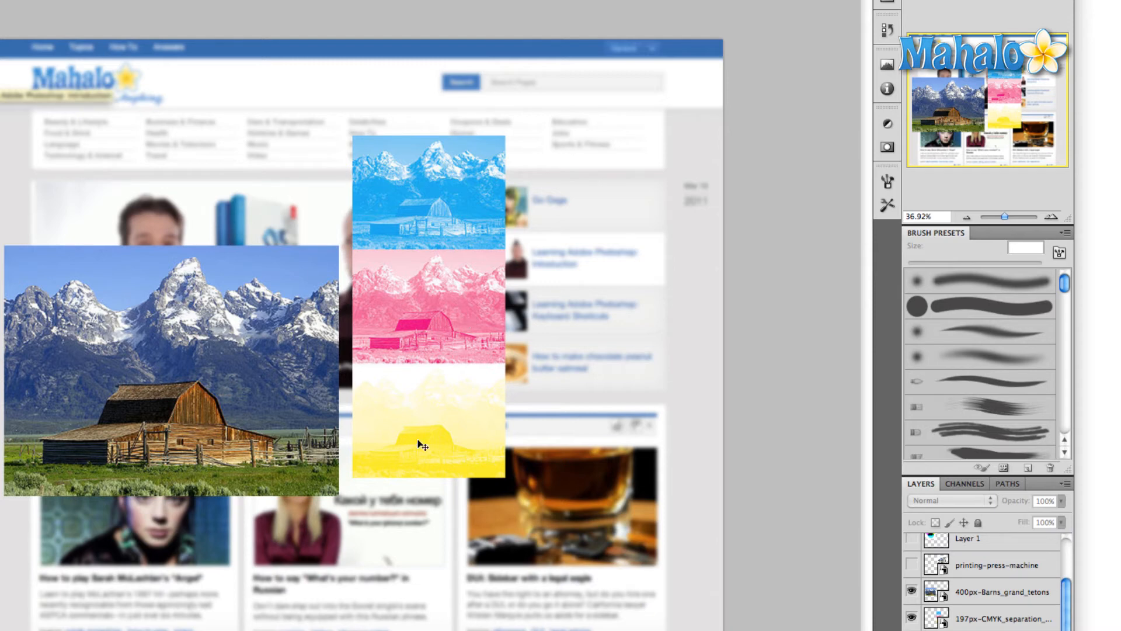
mouse_move(624, 282)
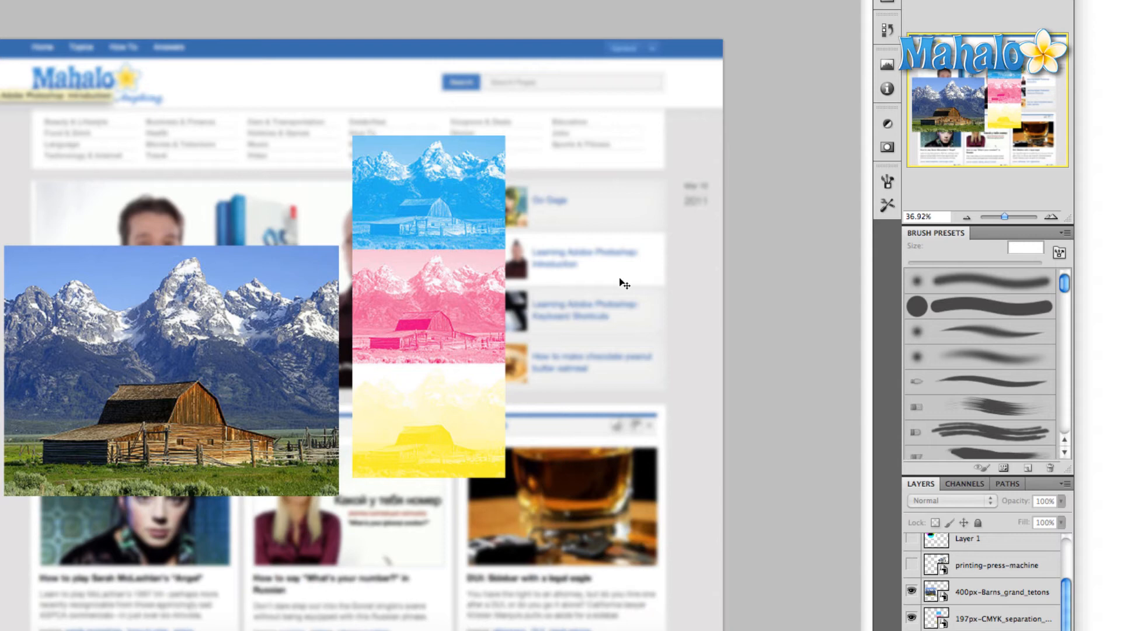
mouse_move(465, 291)
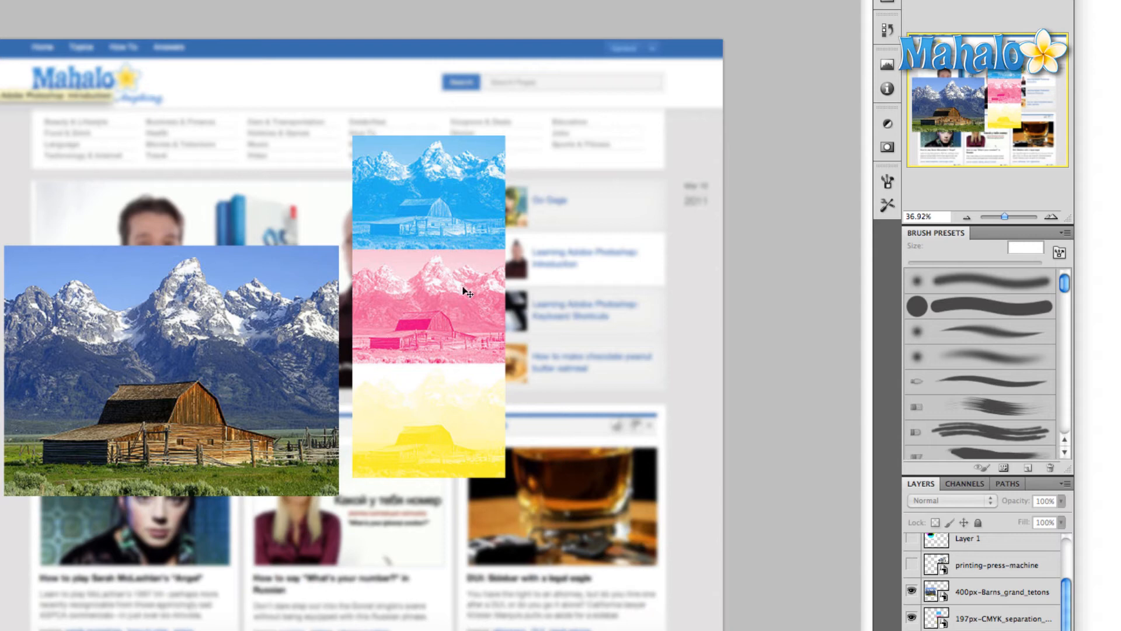
mouse_move(472, 213)
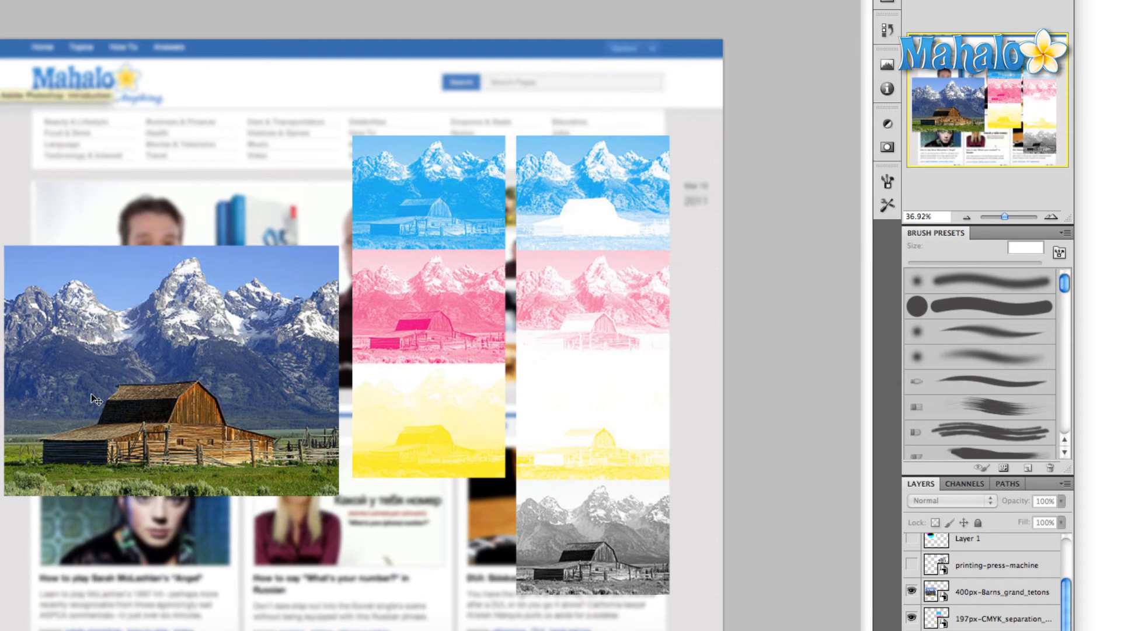
mouse_move(633, 564)
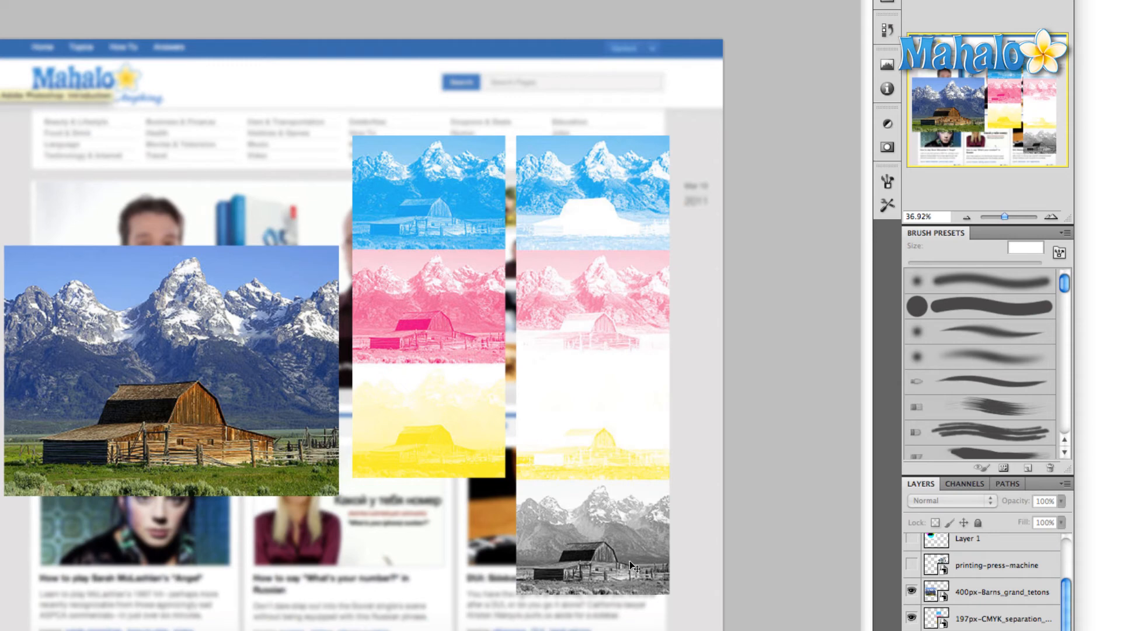
mouse_move(632, 561)
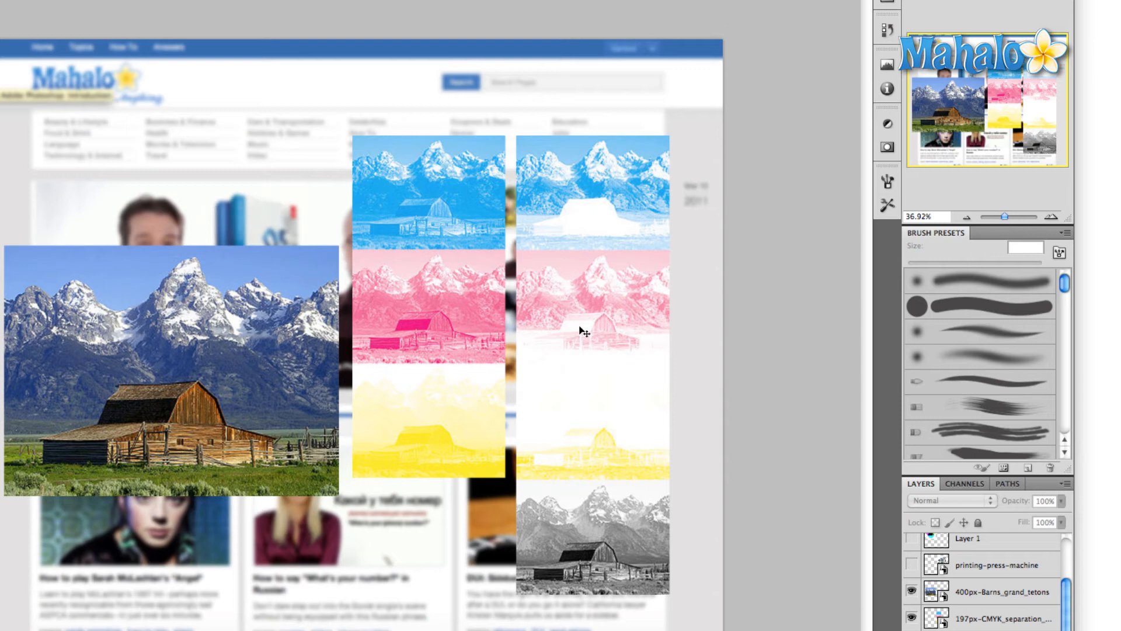
mouse_move(585, 480)
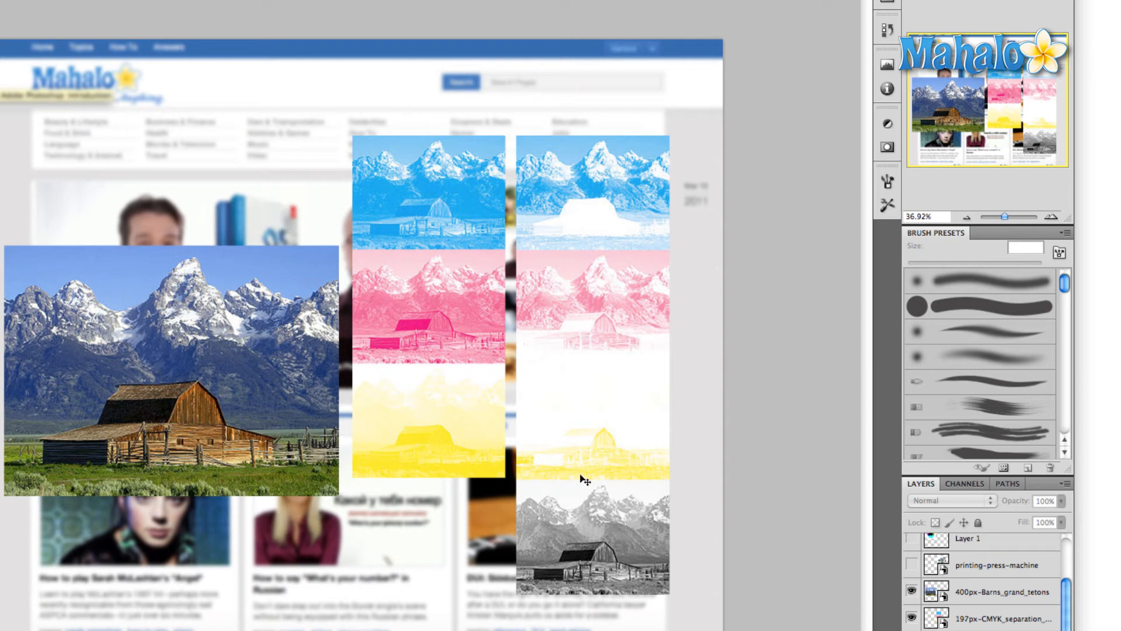
mouse_move(641, 488)
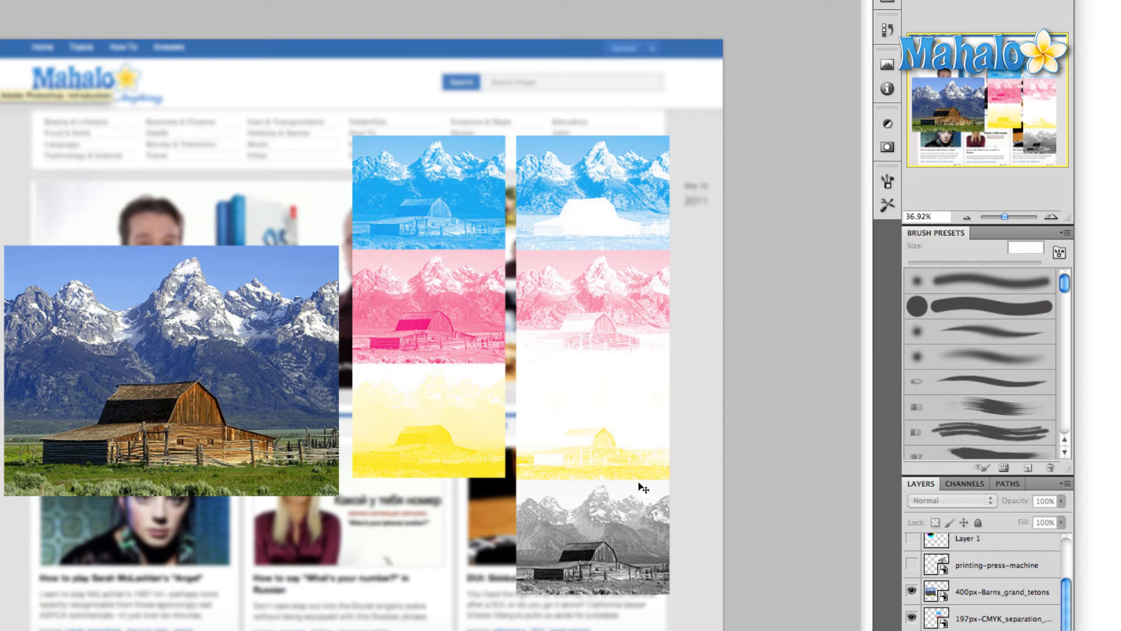
mouse_move(617, 532)
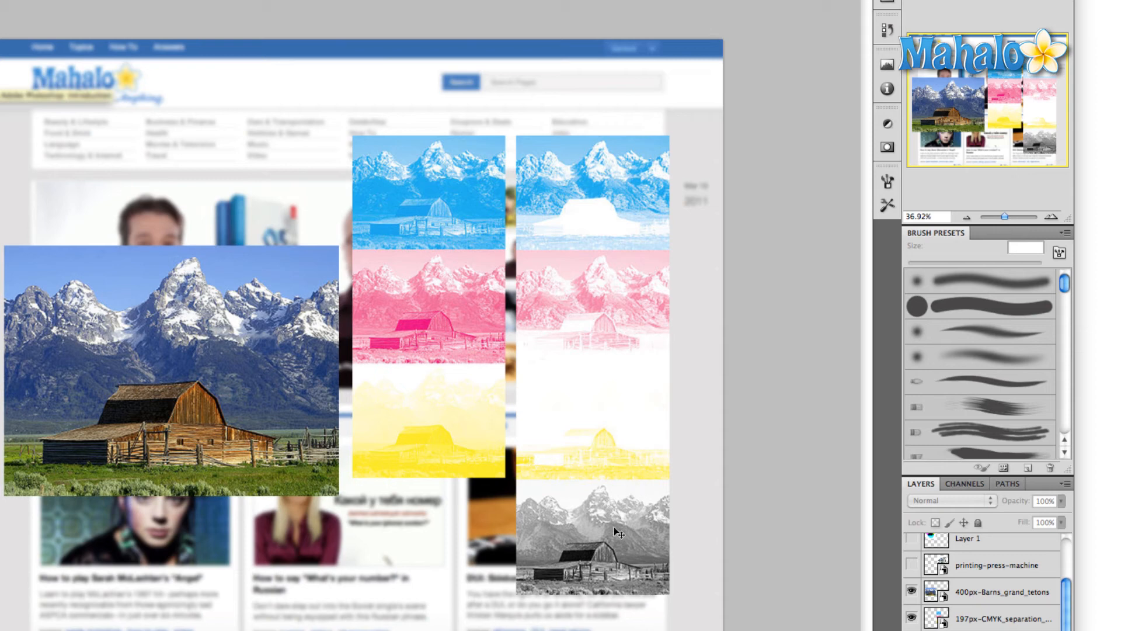
mouse_move(408, 217)
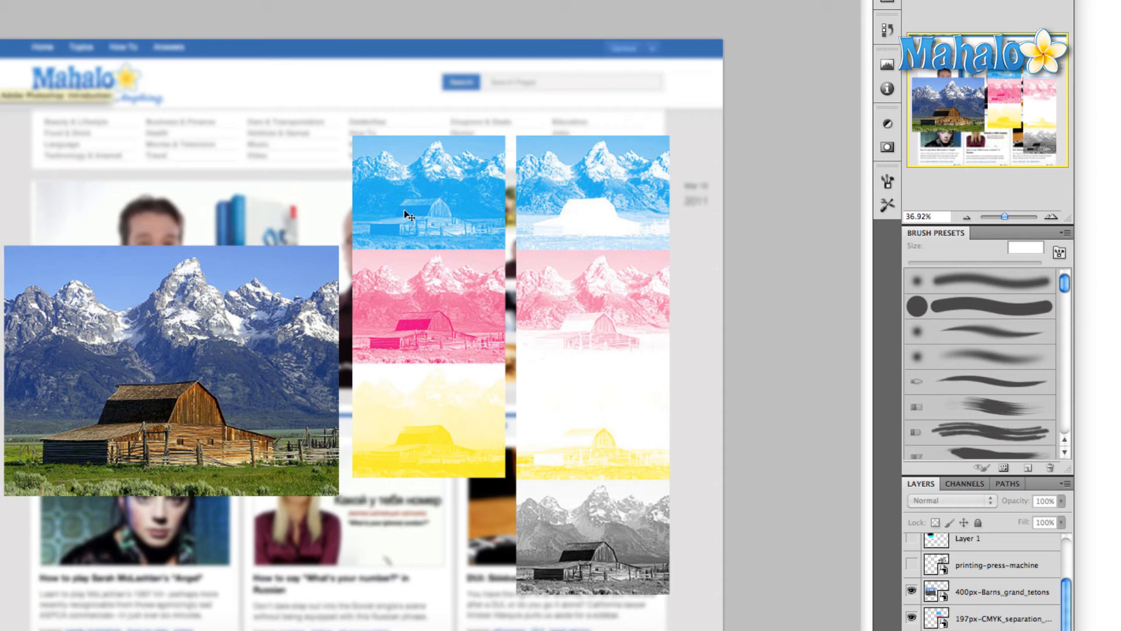
mouse_move(430, 233)
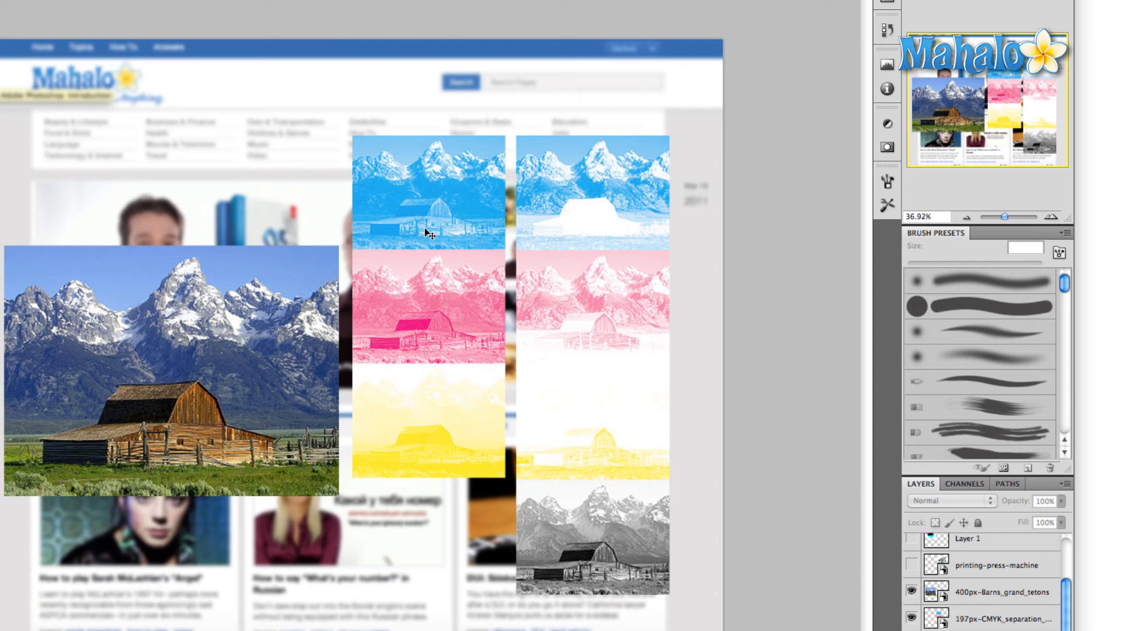
mouse_move(515, 428)
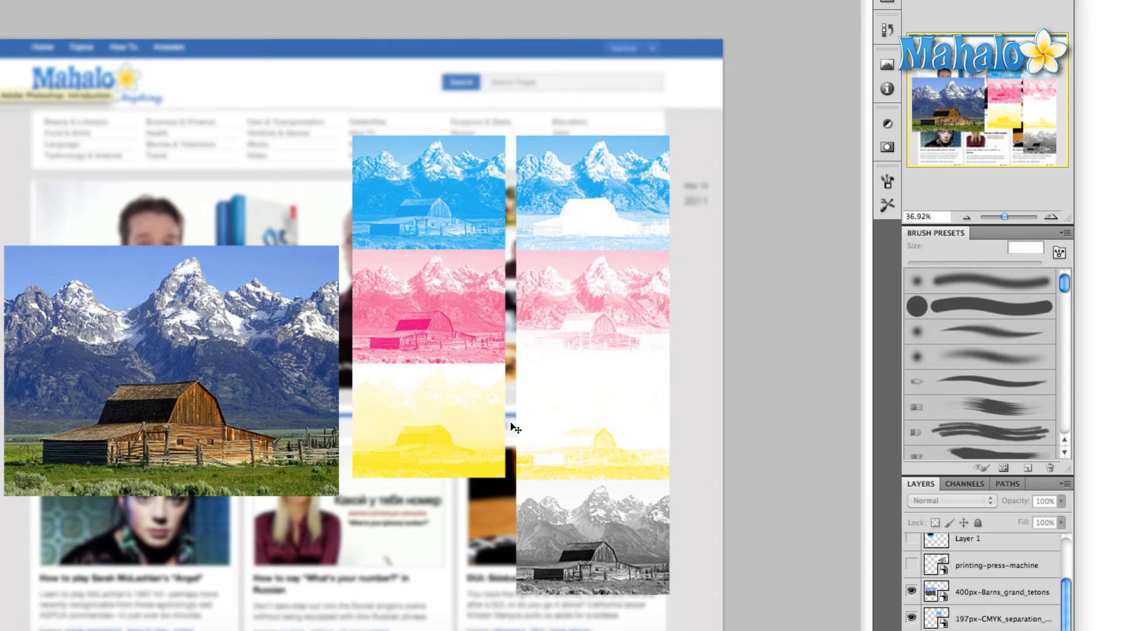
mouse_move(382, 375)
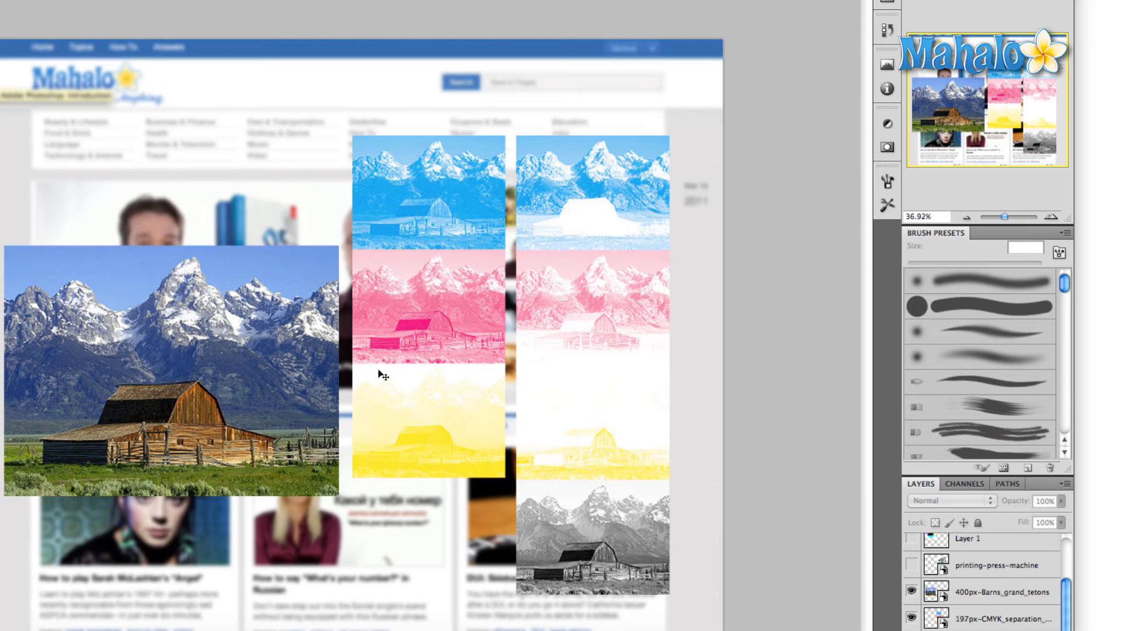